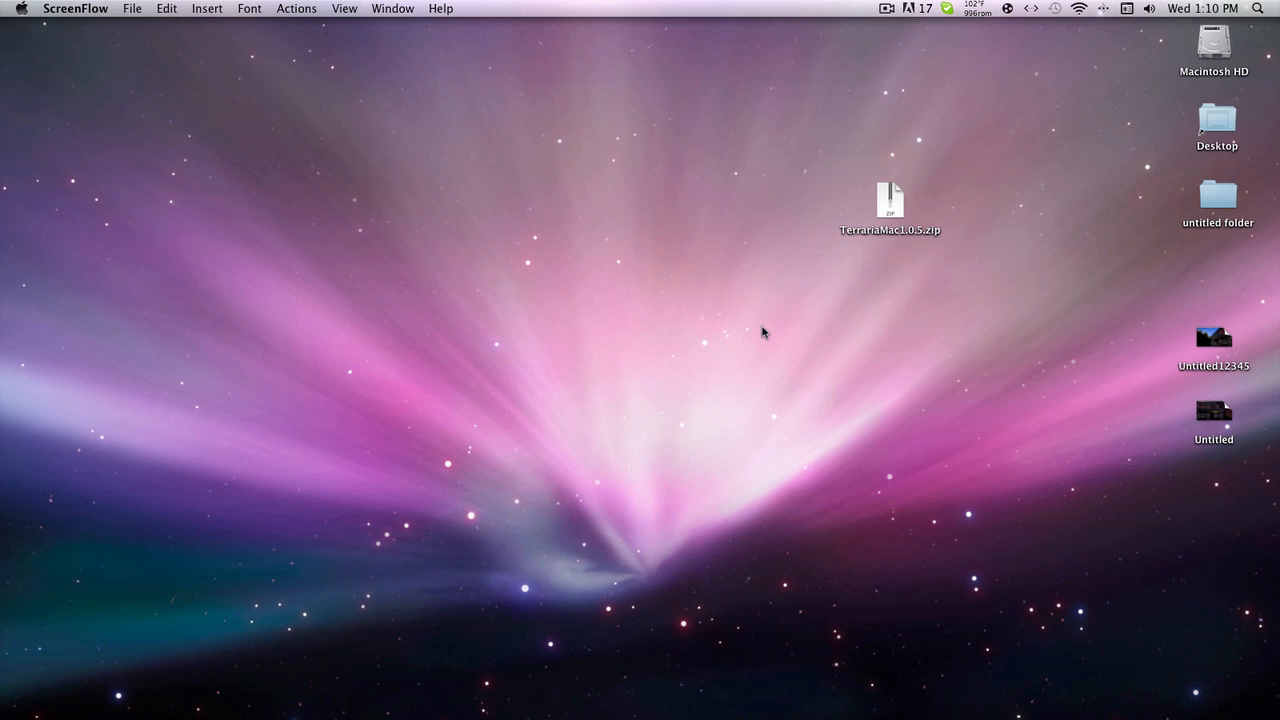
pyautogui.moveTo(782, 330)
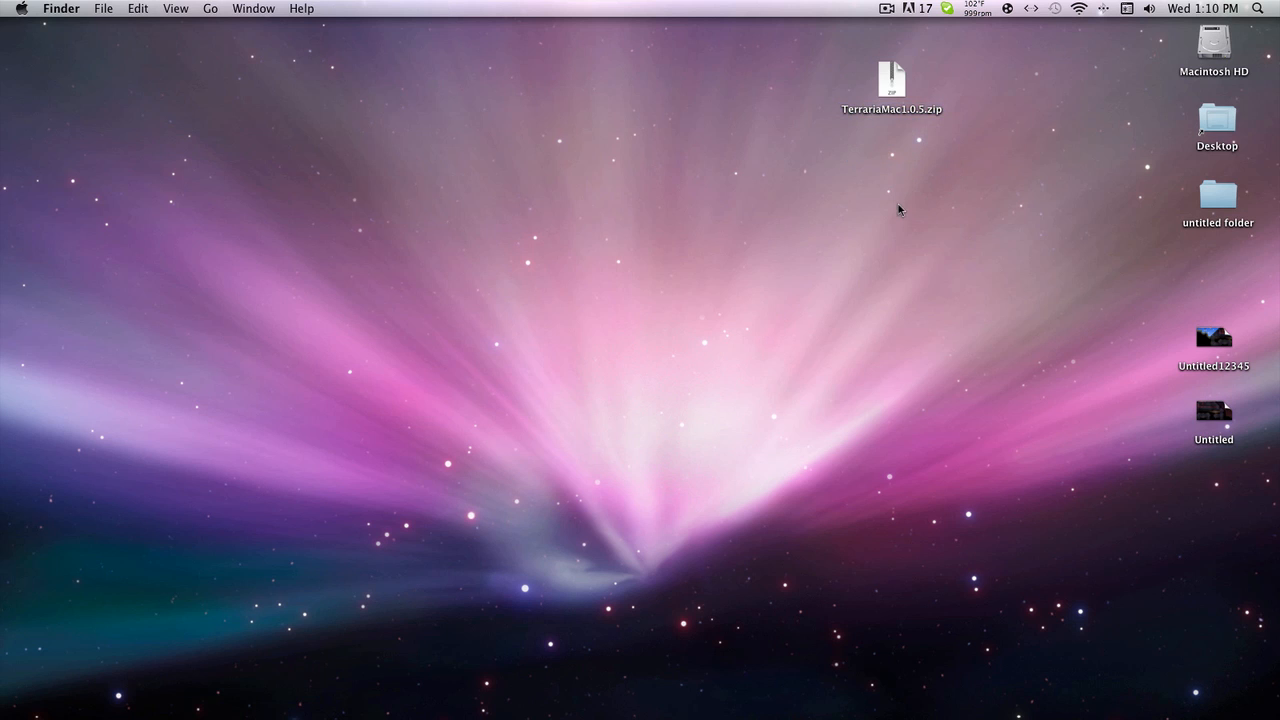
# - Drag the TerrariaMac1.0.5.zip icon around, settling it near the desktop's top centre
pyautogui.moveTo(891, 80); pyautogui.dragTo(905, 215)
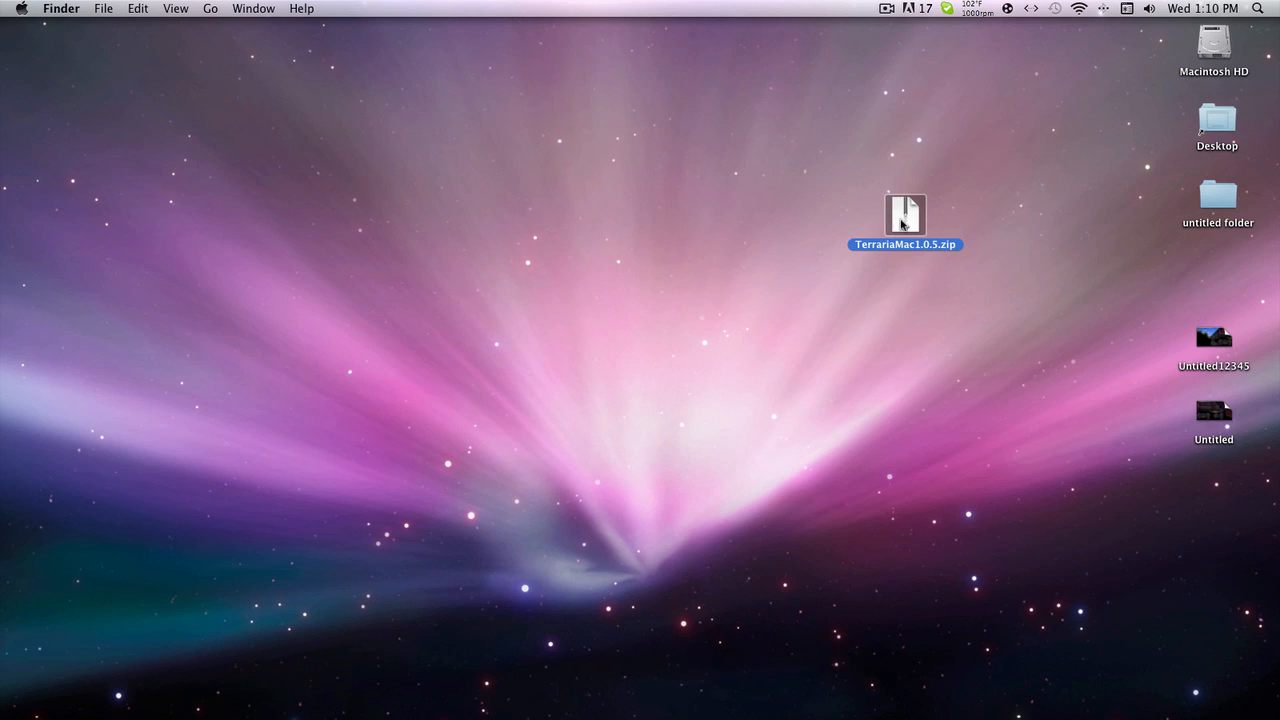
pyautogui.moveTo(968, 437)
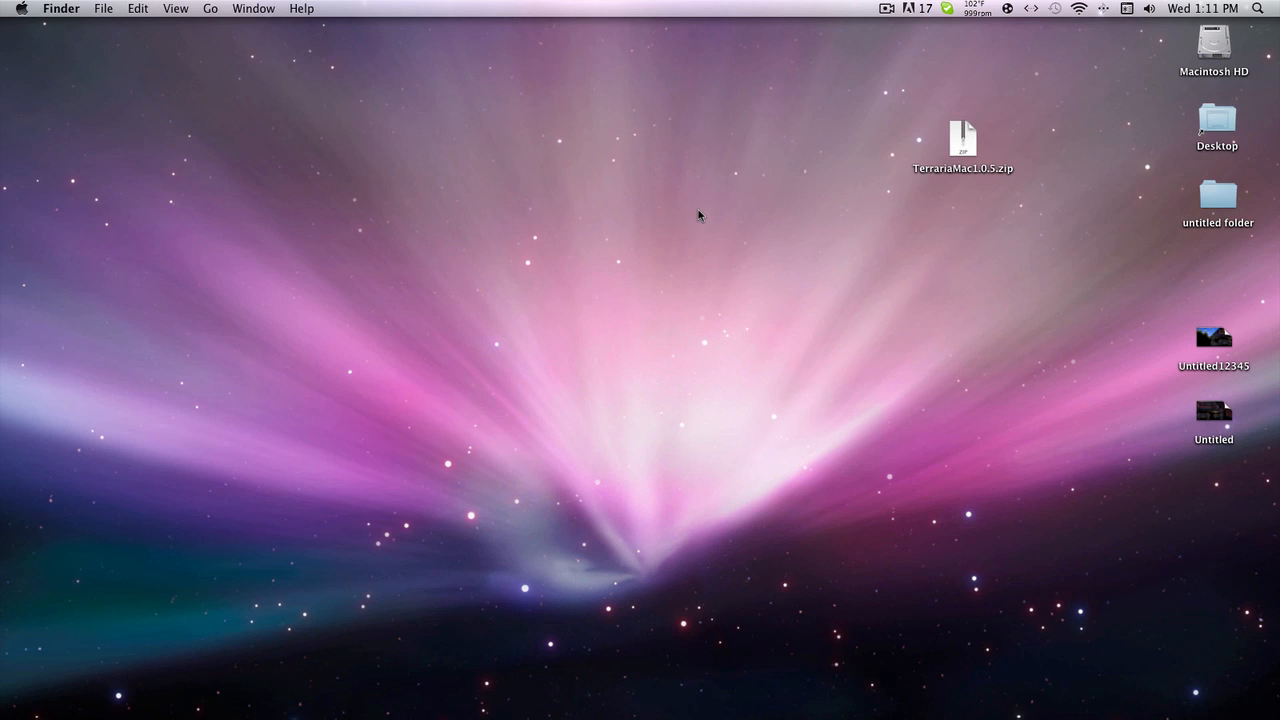
pyautogui.moveTo(962, 140); pyautogui.dragTo(810, 95)
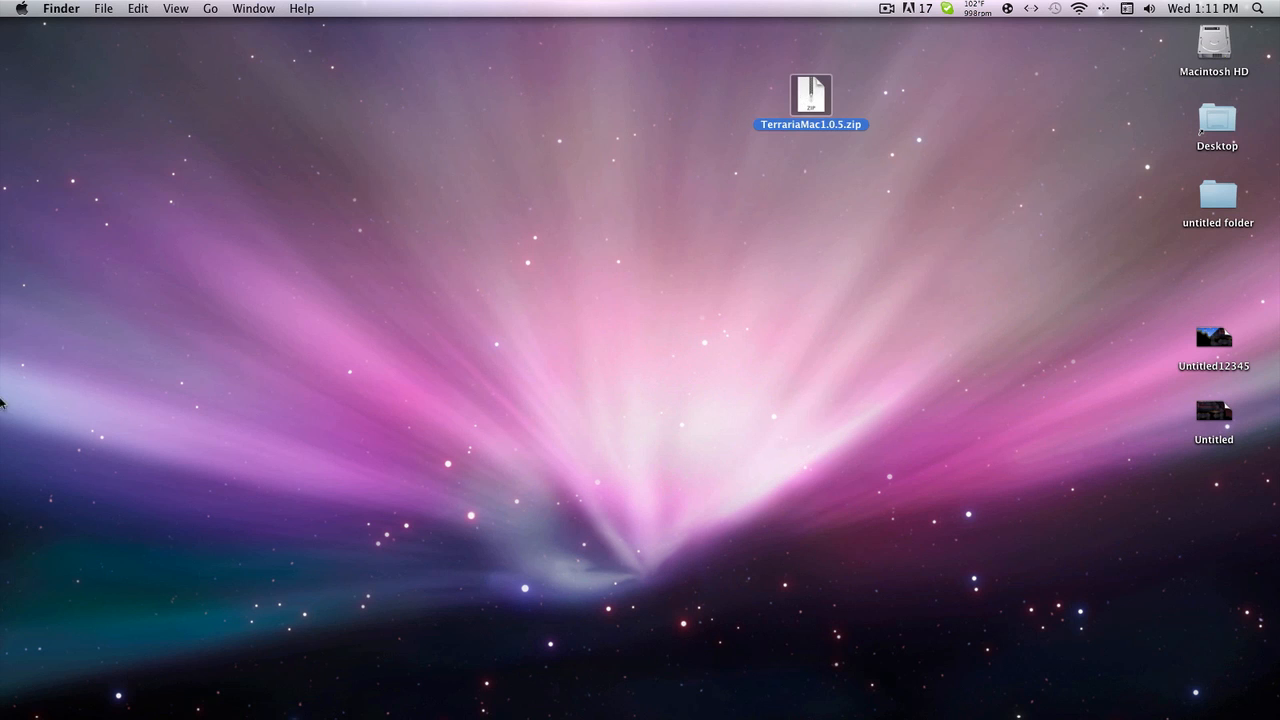
pyautogui.moveTo(2, 605)
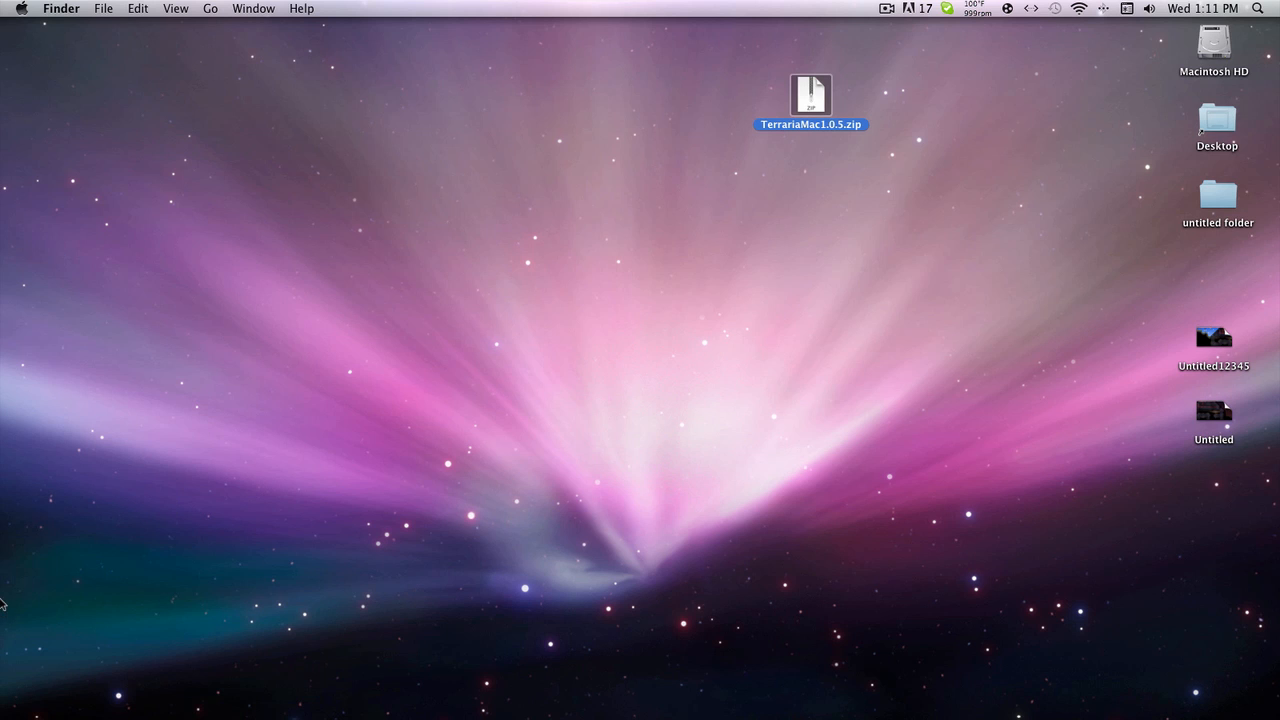
pyautogui.moveTo(944, 283)
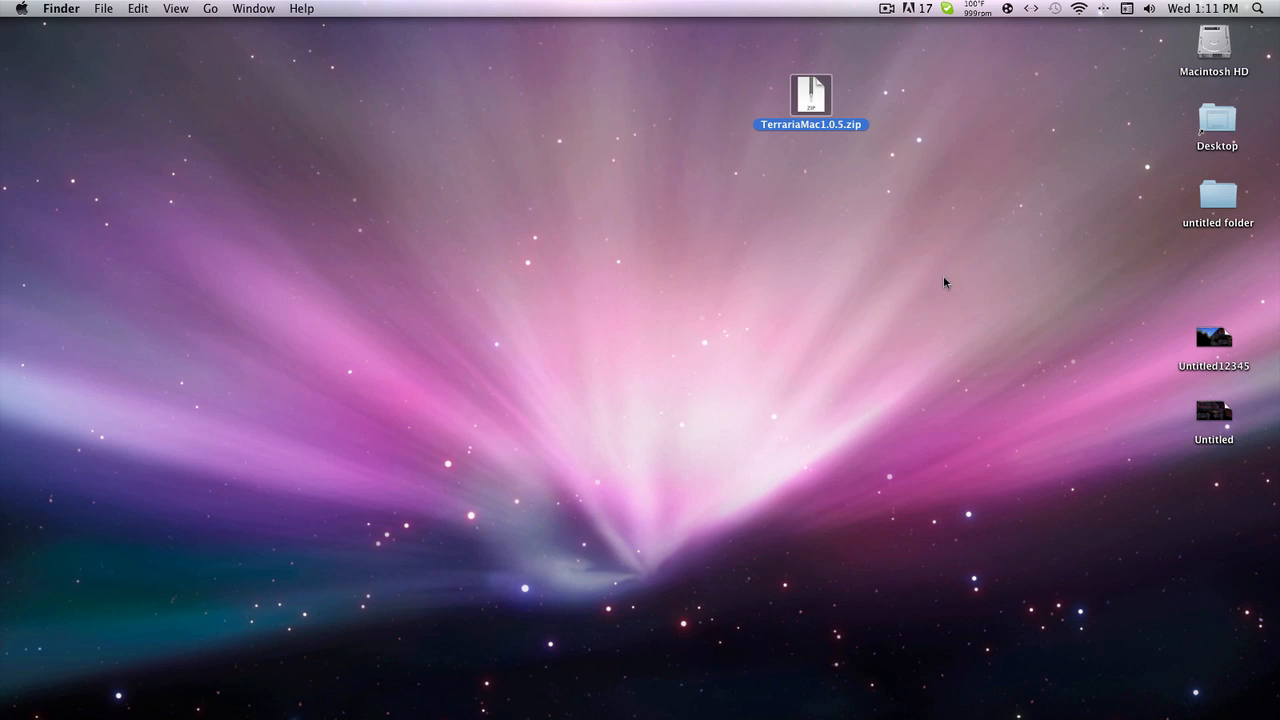
# - Extract TerrariaMac1.0.5.zip, move the folder to the centre, and open it
pyautogui.doubleClick(810, 95)
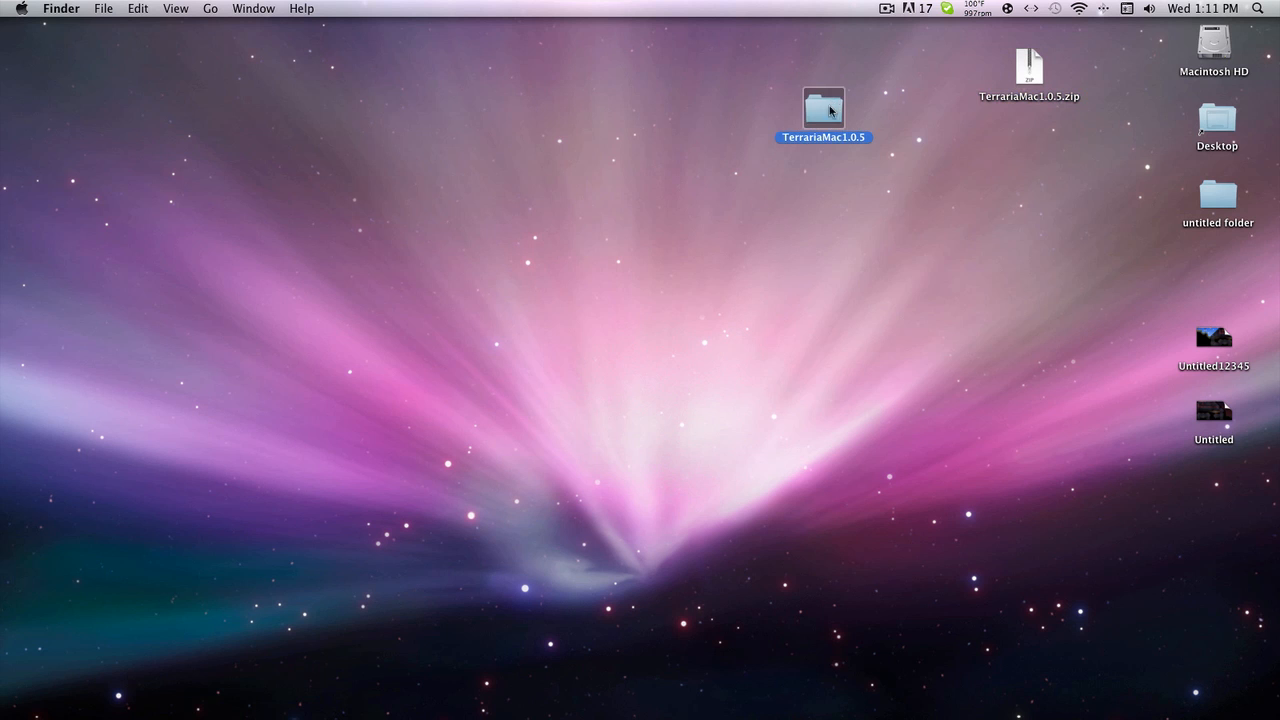
pyautogui.moveTo(823, 108); pyautogui.dragTo(691, 388)
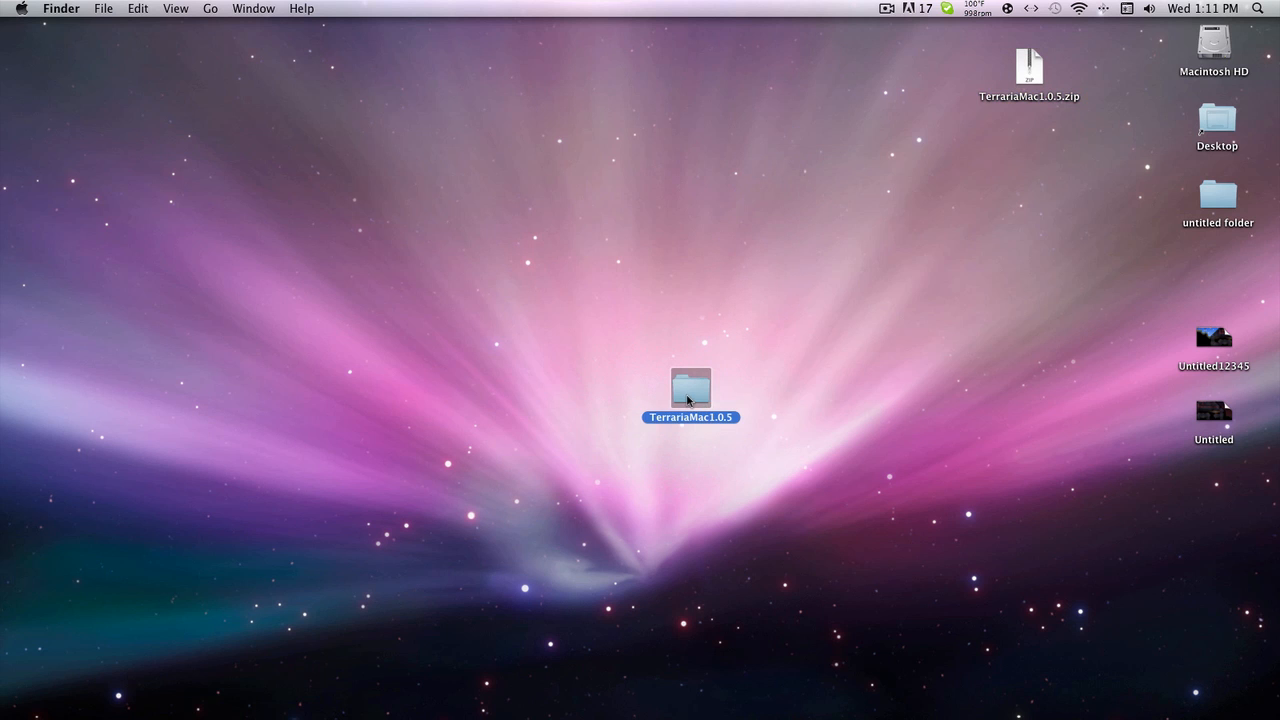
pyautogui.doubleClick(690, 388)
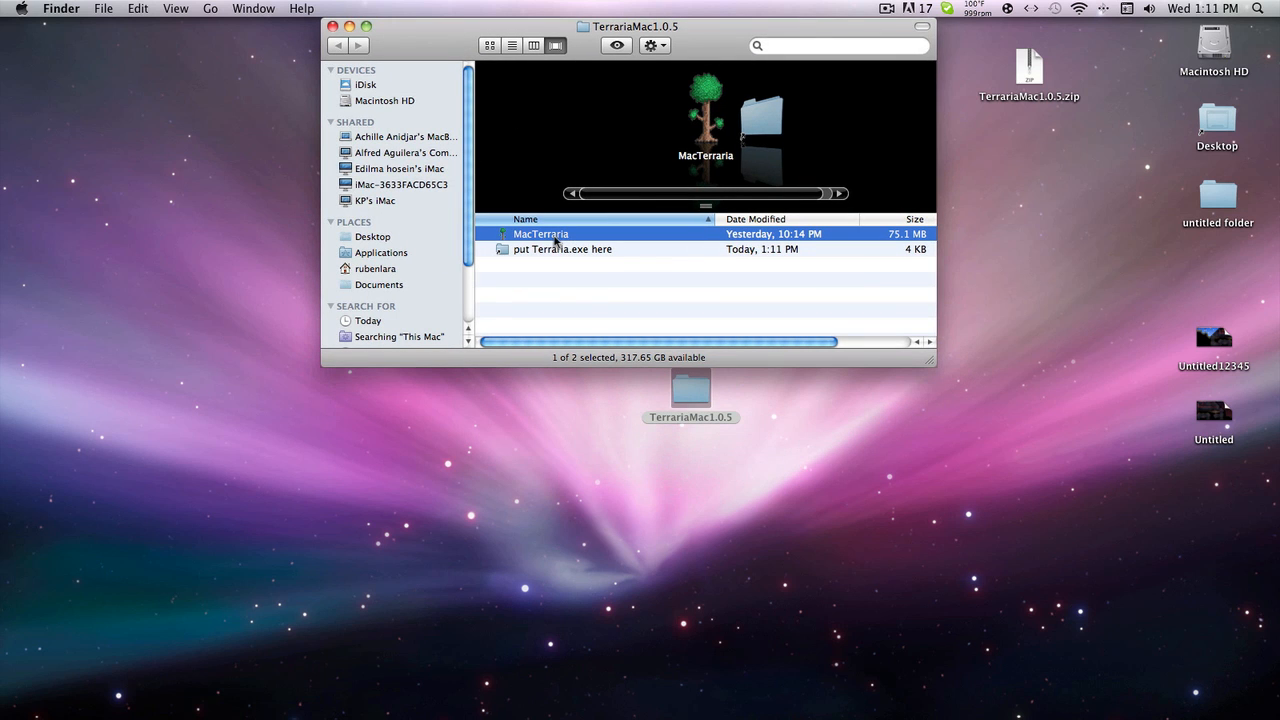
pyautogui.moveTo(550, 256)
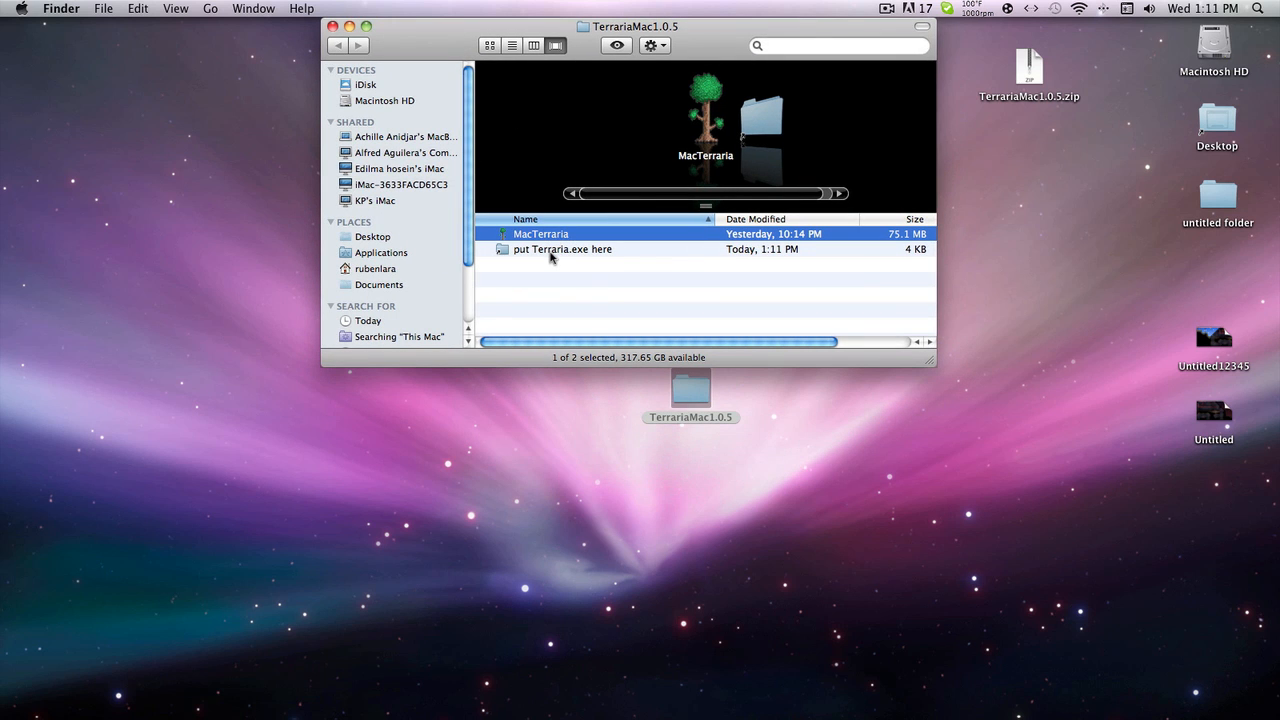
pyautogui.click(562, 249)
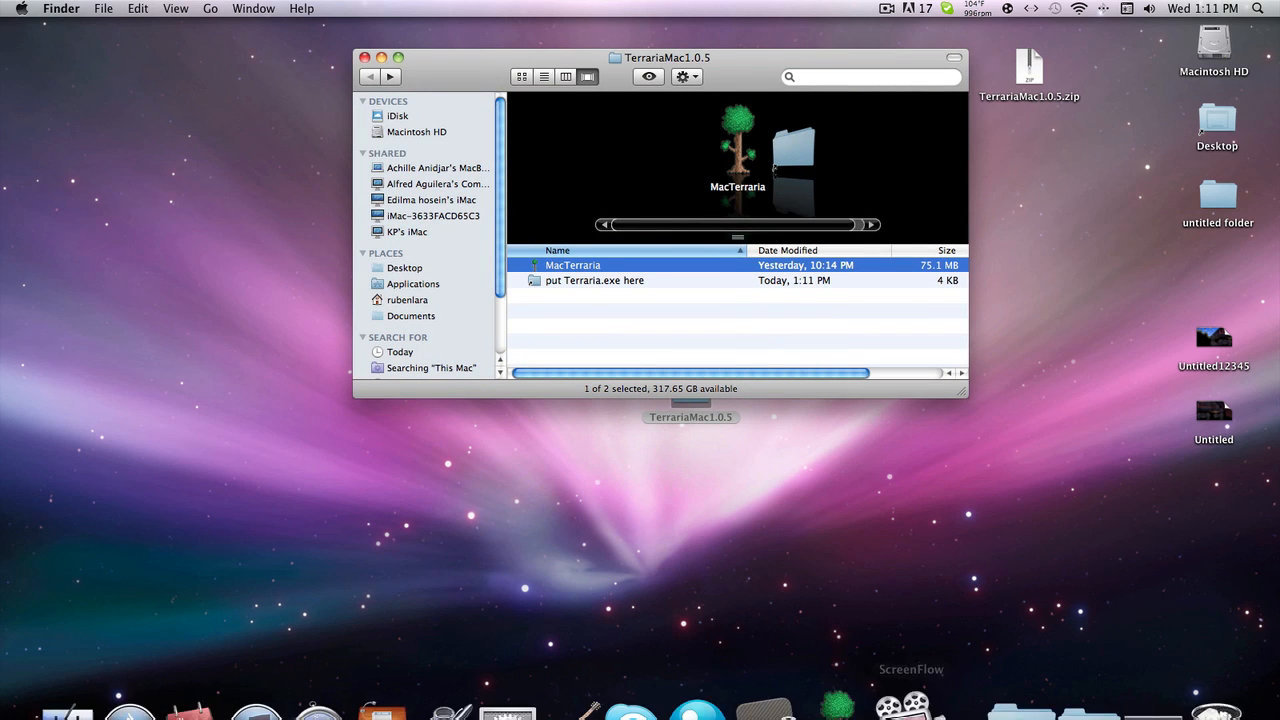
pyautogui.rightClick(838, 655)
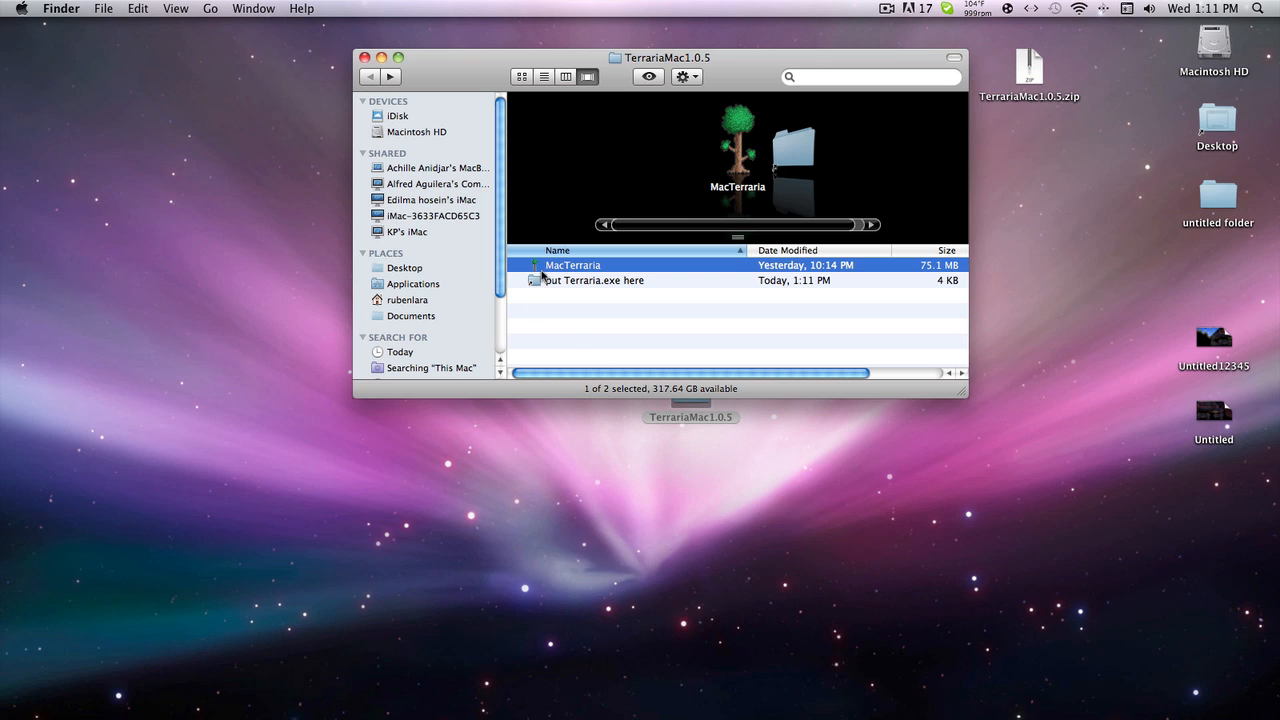
# - Launch MacTerraria and choose Single Player from the title menu
pyautogui.doubleClick(573, 265)
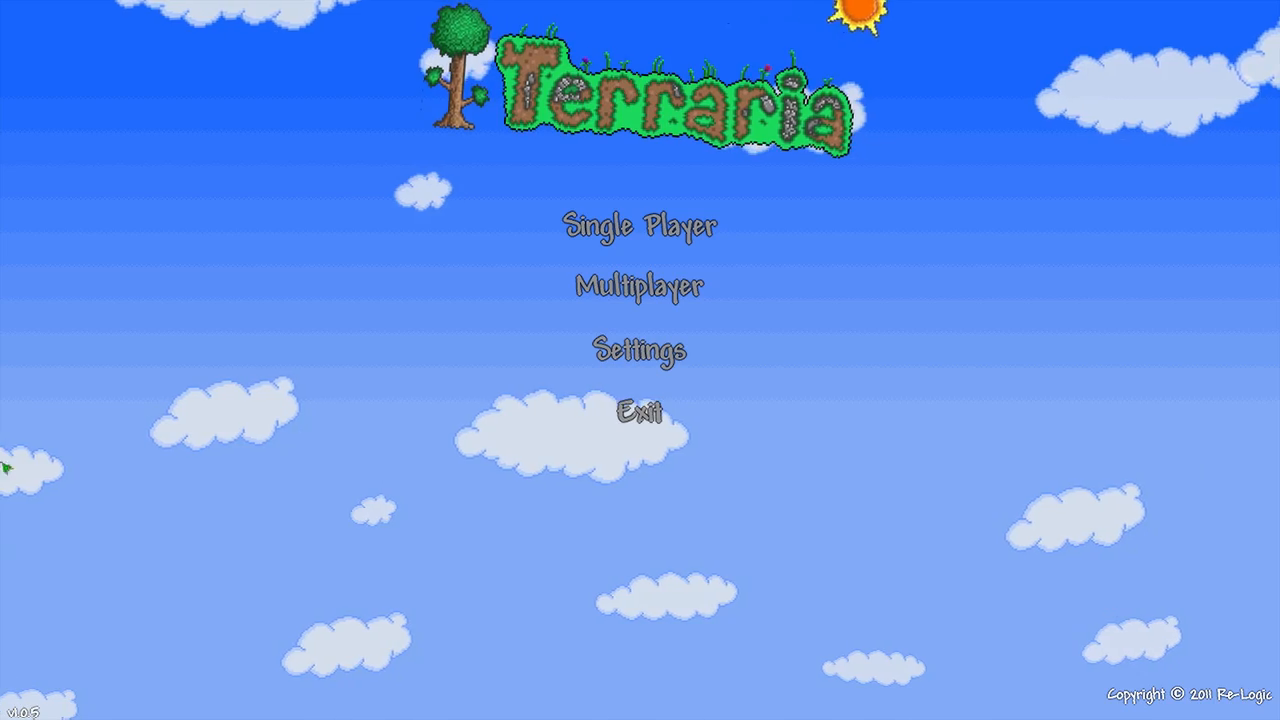
pyautogui.click(639, 225)
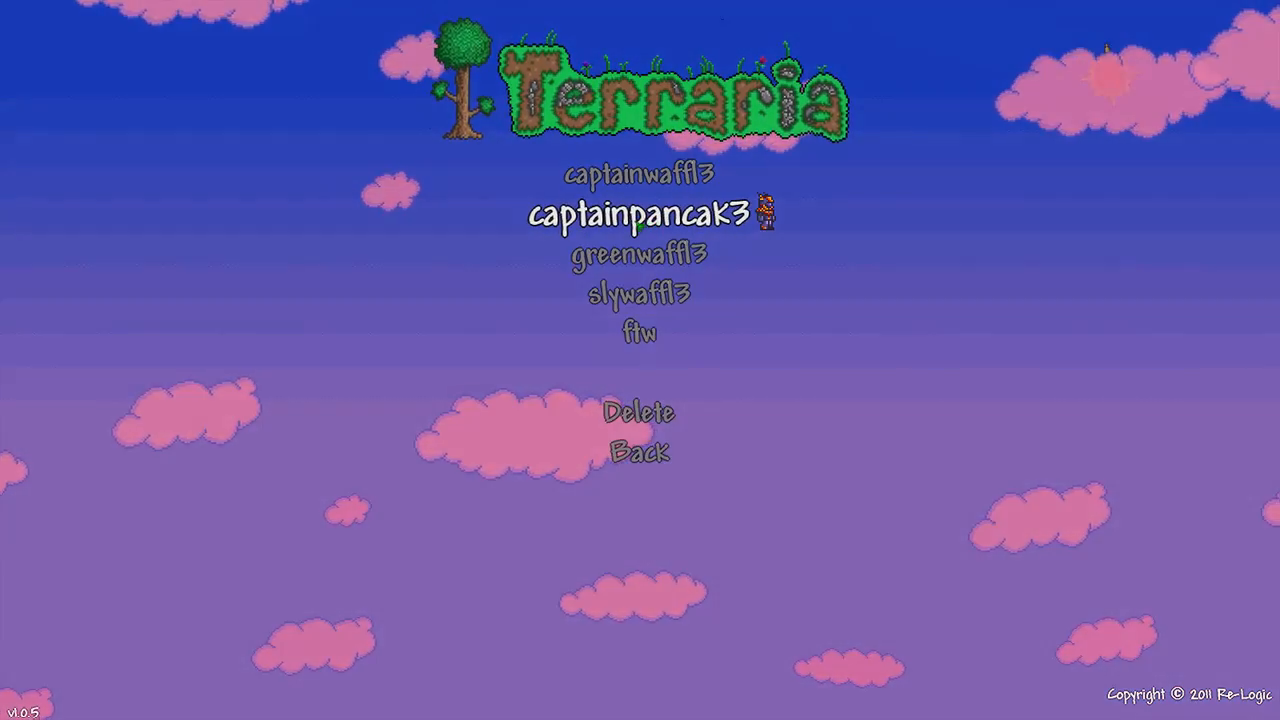
# - Play a saved character in a night-time world, then Save & Exit
pyautogui.click(640, 211)
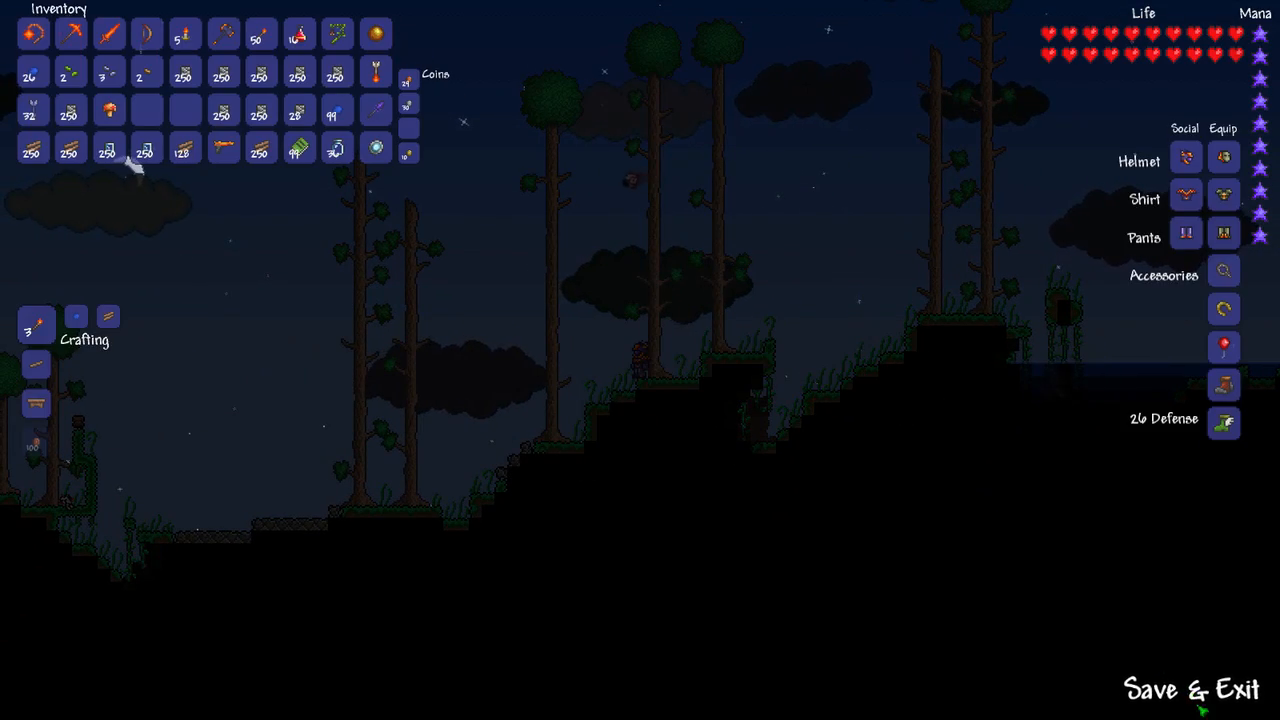
pyautogui.click(1190, 689)
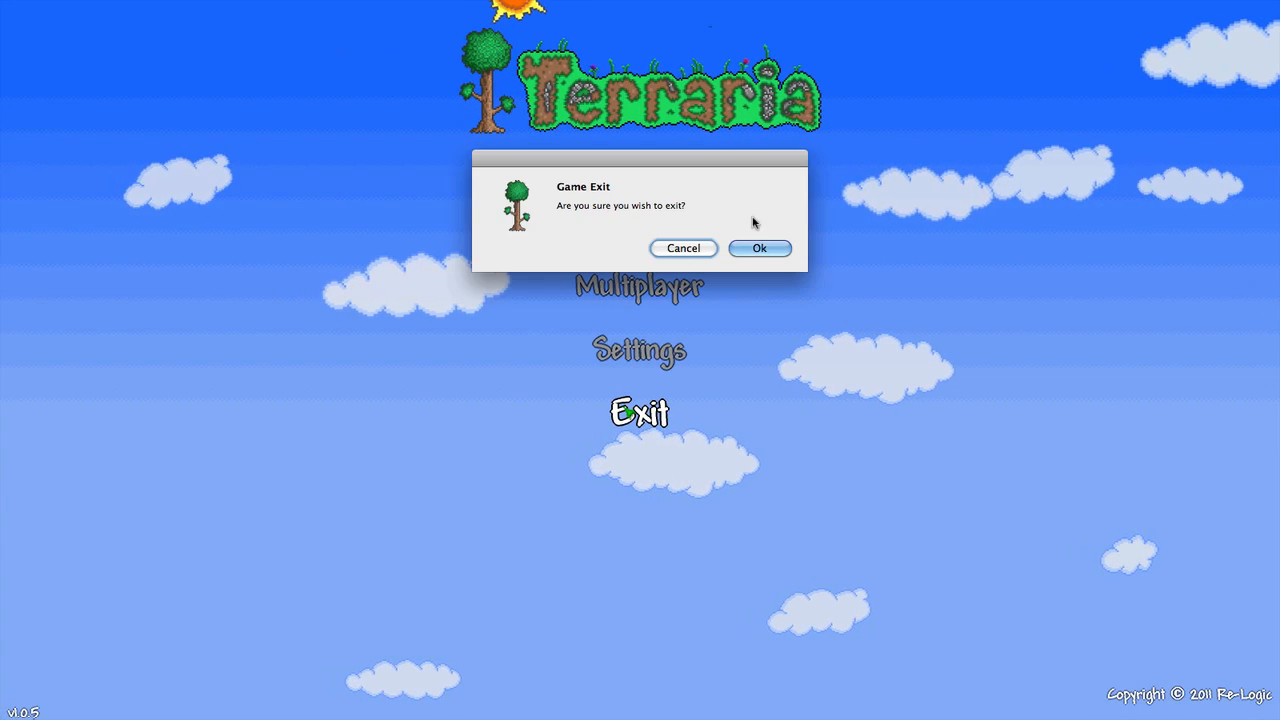
# - Confirm Ok in the Game Exit dialog to close Terraria
pyautogui.click(759, 248)
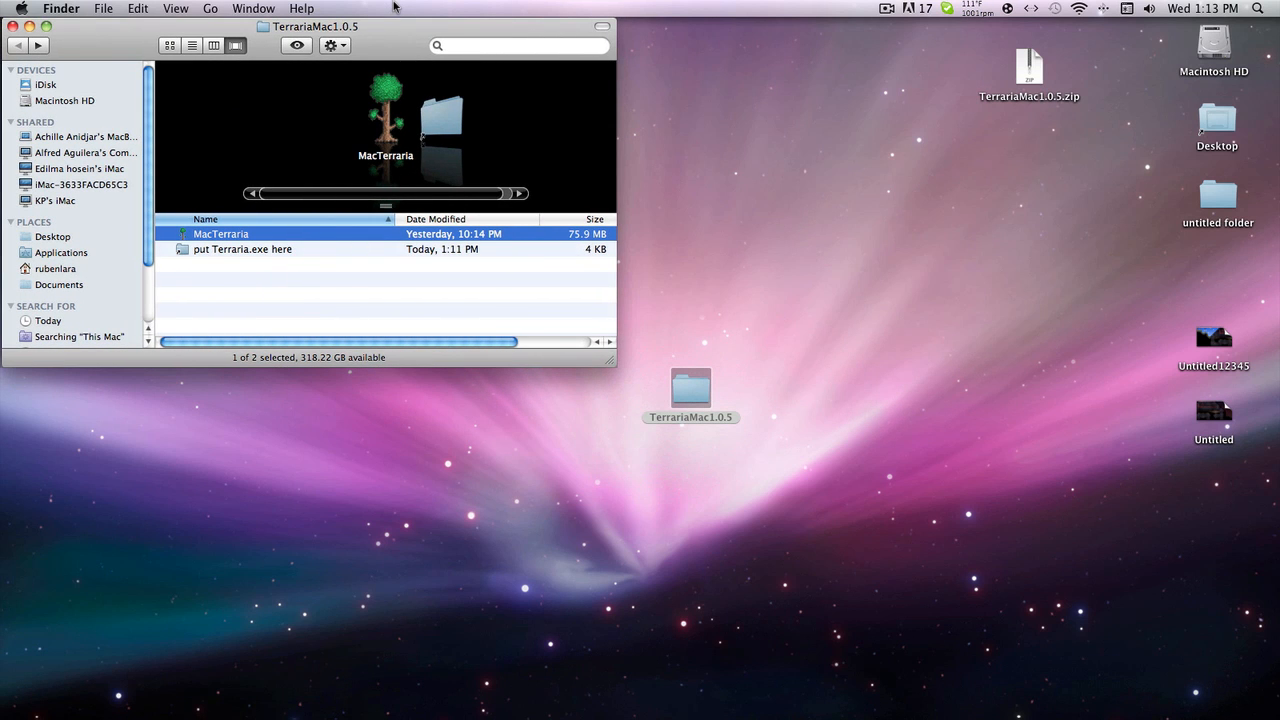
pyautogui.moveTo(296, 208)
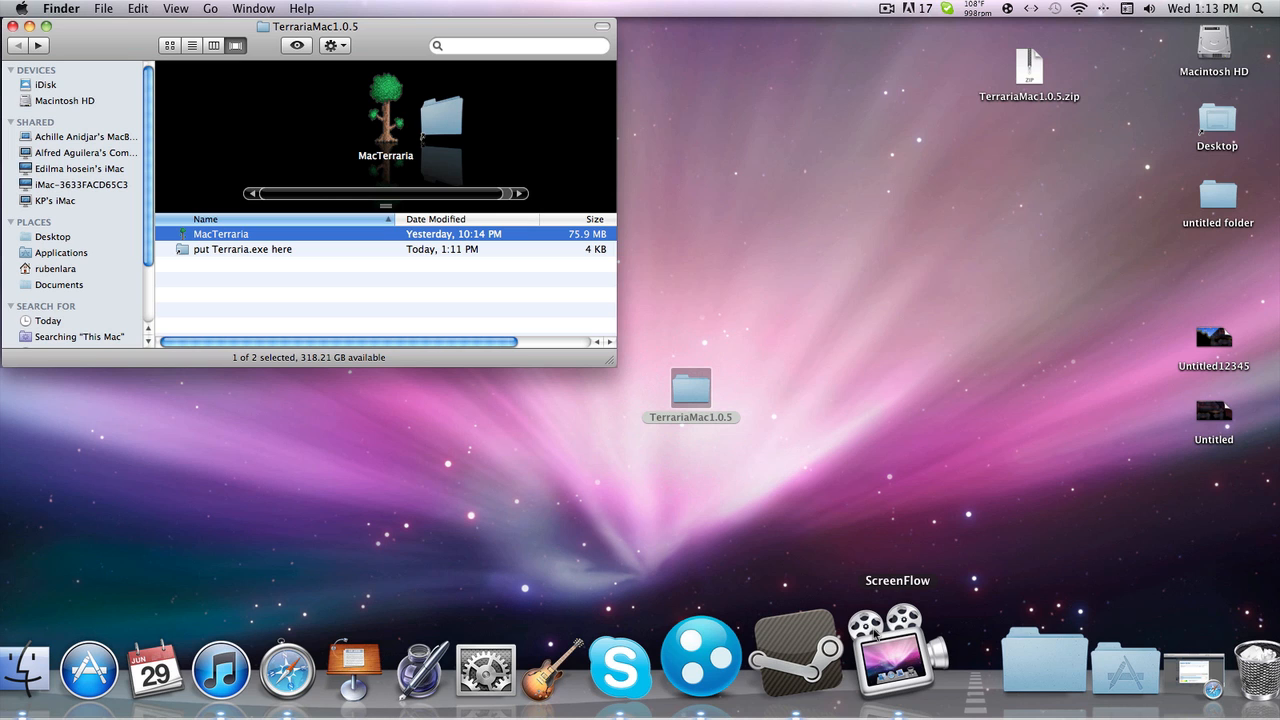
pyautogui.moveTo(363, 650)
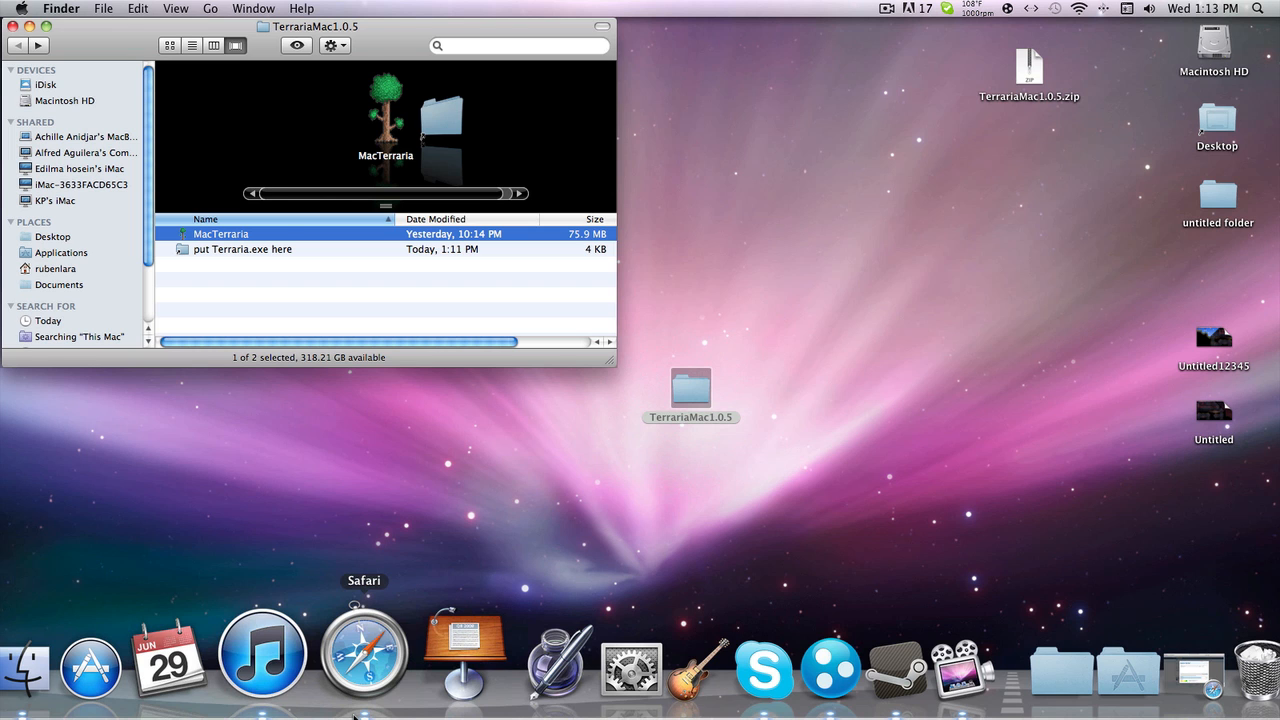
# - Bring up Safari showing the MediaFire TerrariaMac1.0.5.zip upload page
pyautogui.click(242, 249)
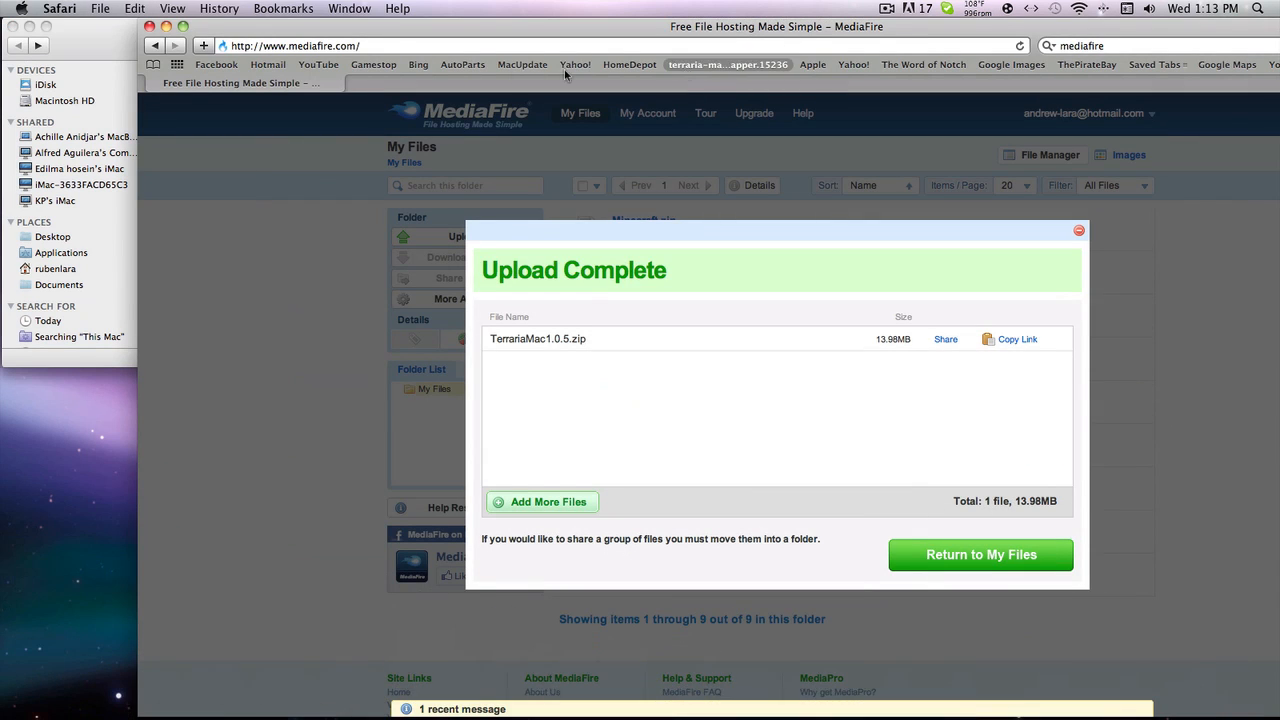
# - On the Terraria Mac Wrapper thread, scroll to step 4 and follow the Flip4Mac link
pyautogui.click(99, 8)
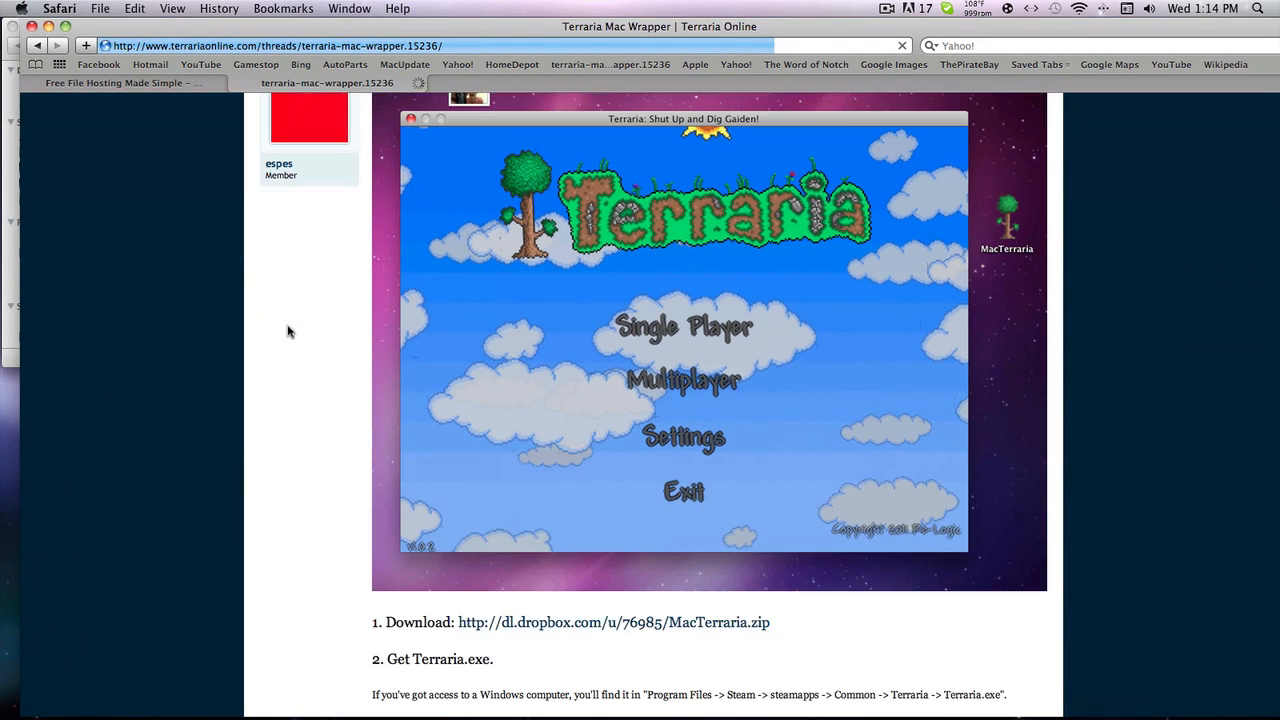
pyautogui.scroll(-3)
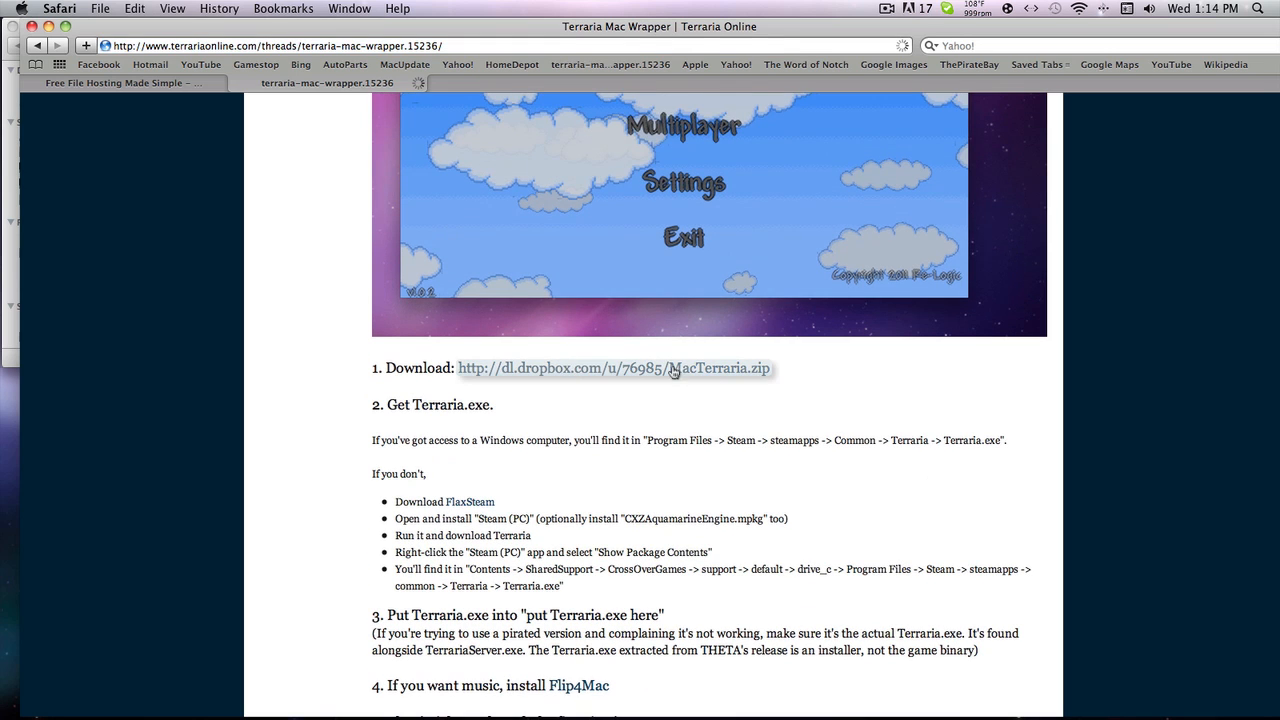
pyautogui.scroll(-3)
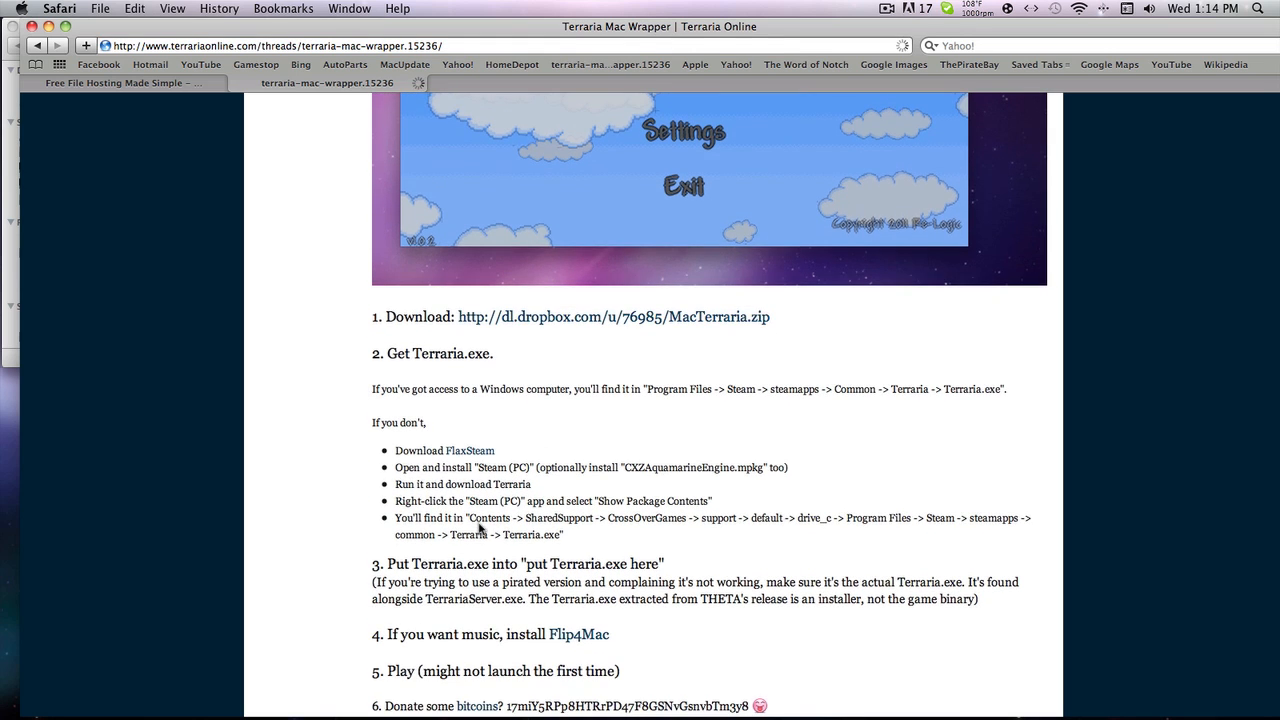
pyautogui.scroll(-3)
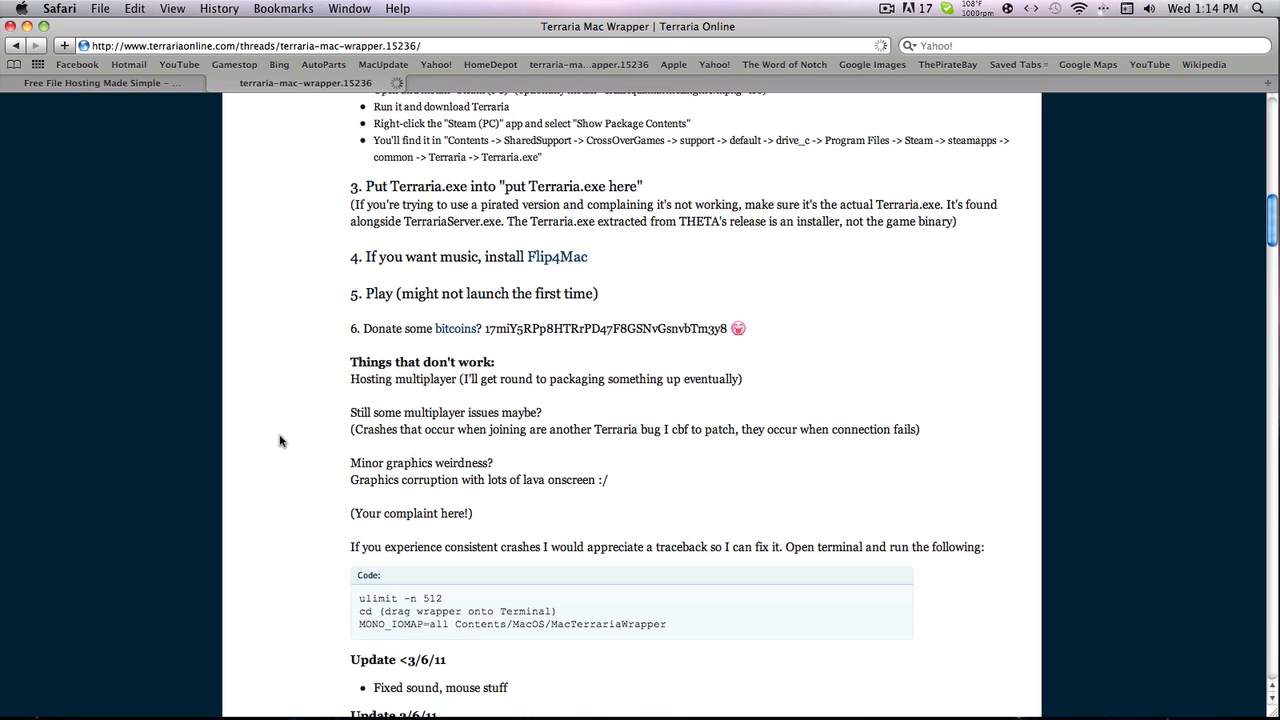
pyautogui.moveTo(1193, 119)
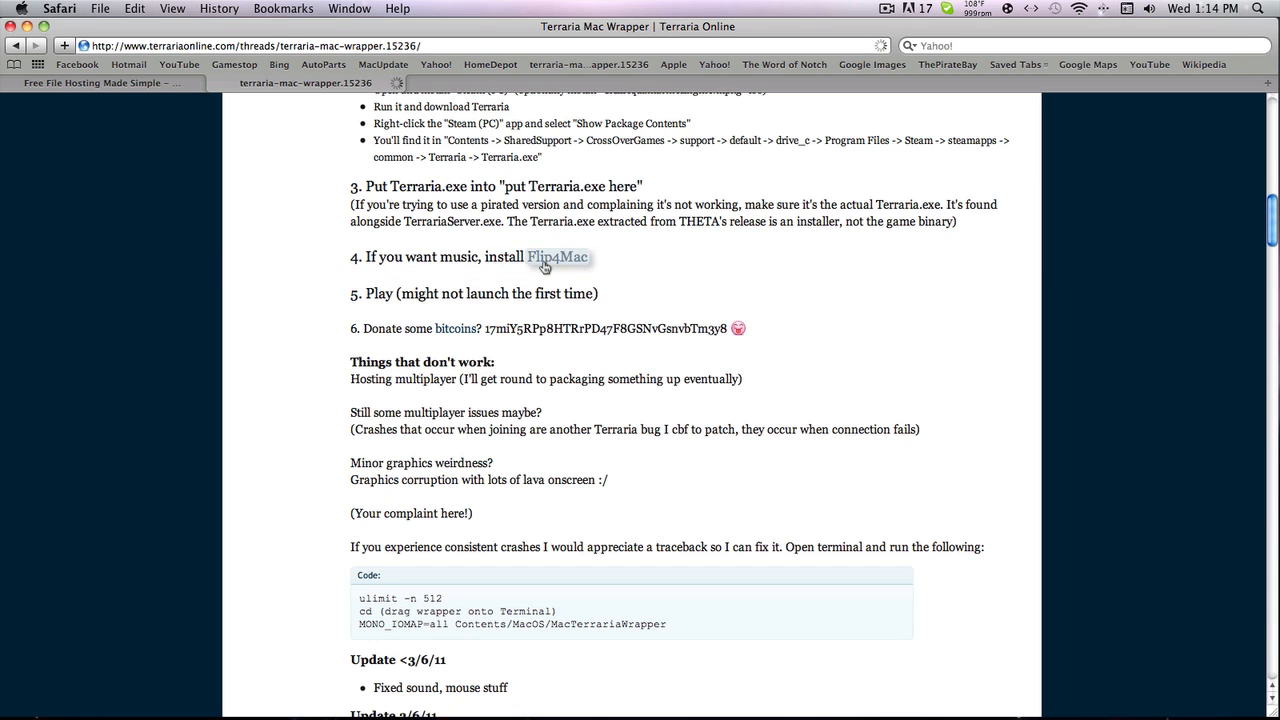
pyautogui.click(557, 257)
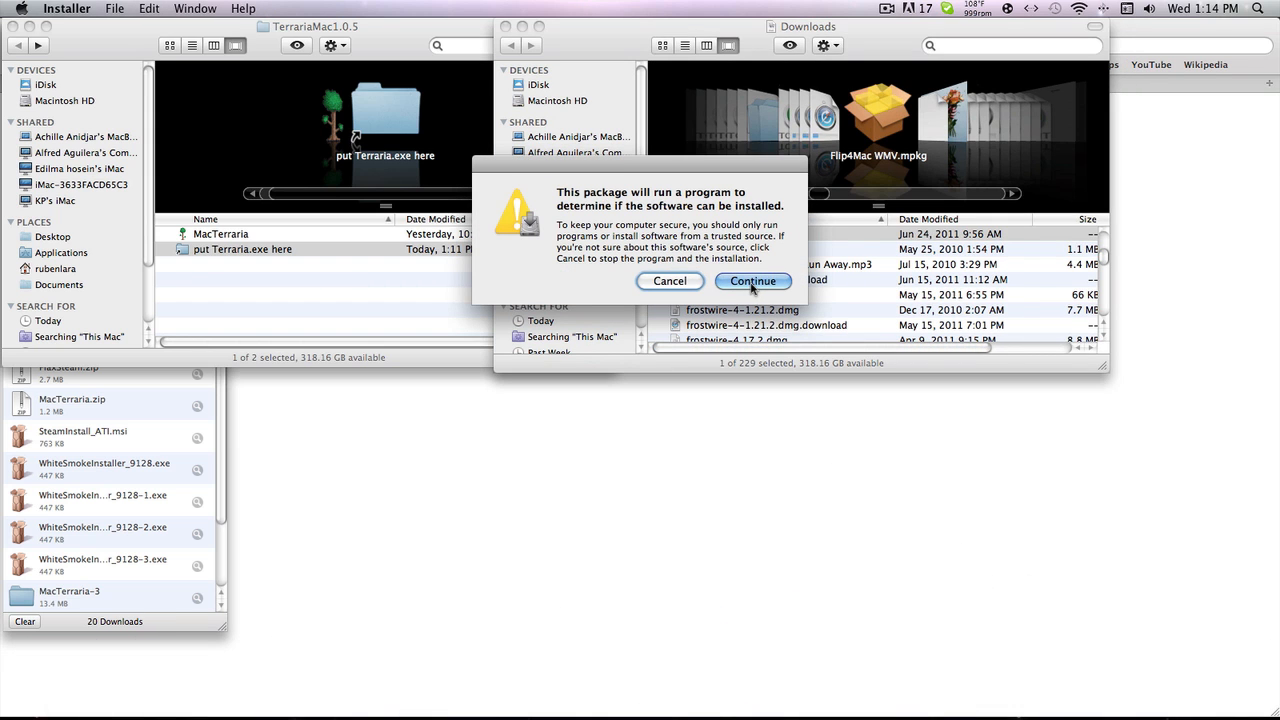
# - Allow the Flip4Mac compatibility check and continue past Read Me to the license
pyautogui.click(753, 280)
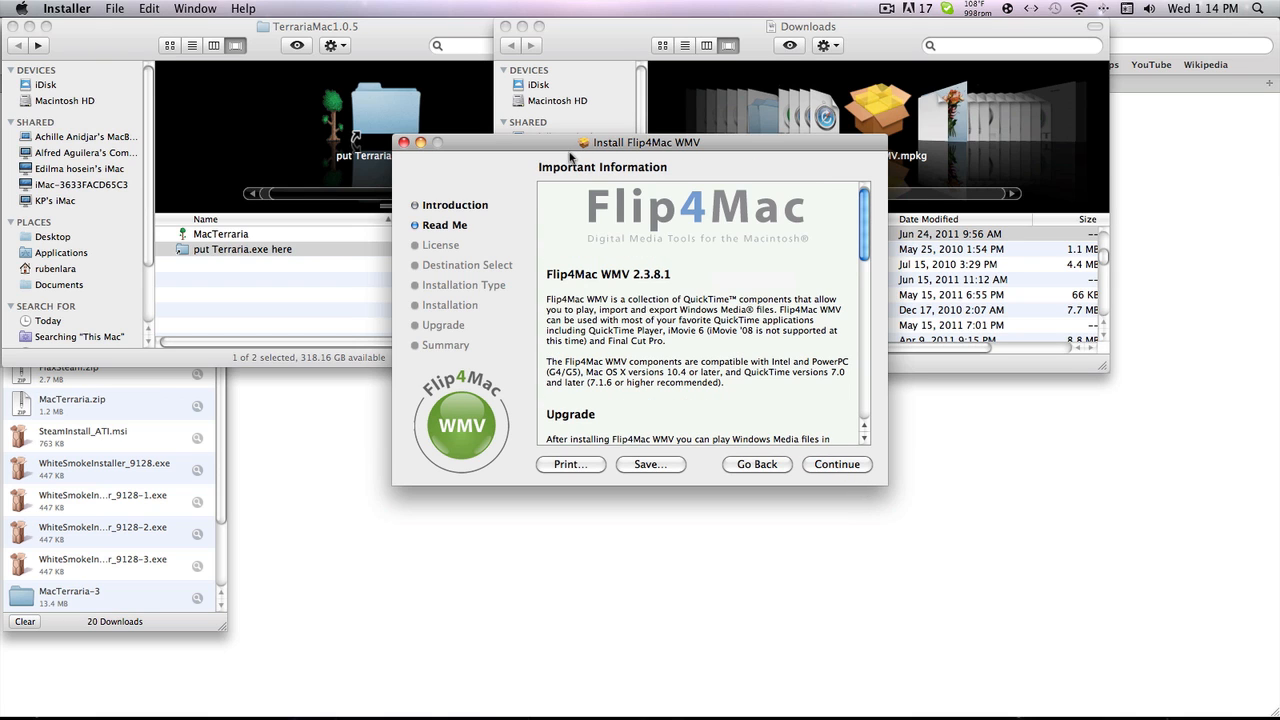
pyautogui.click(837, 464)
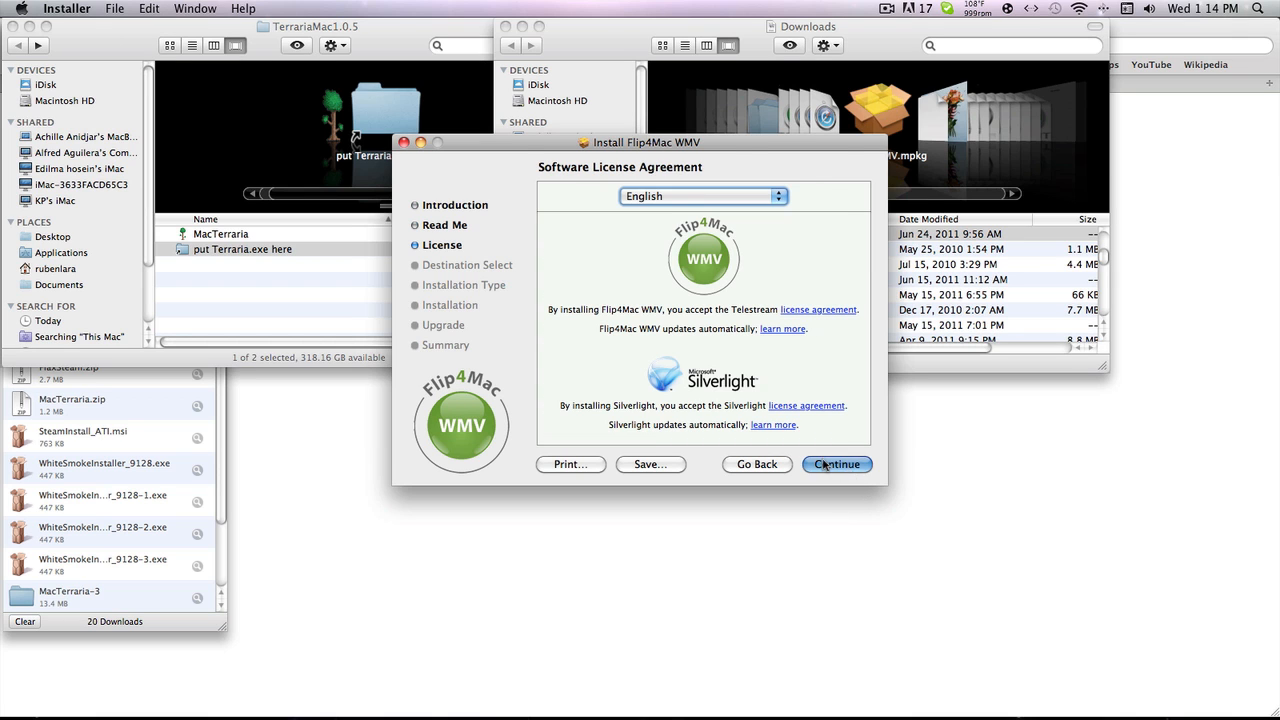
pyautogui.click(836, 464)
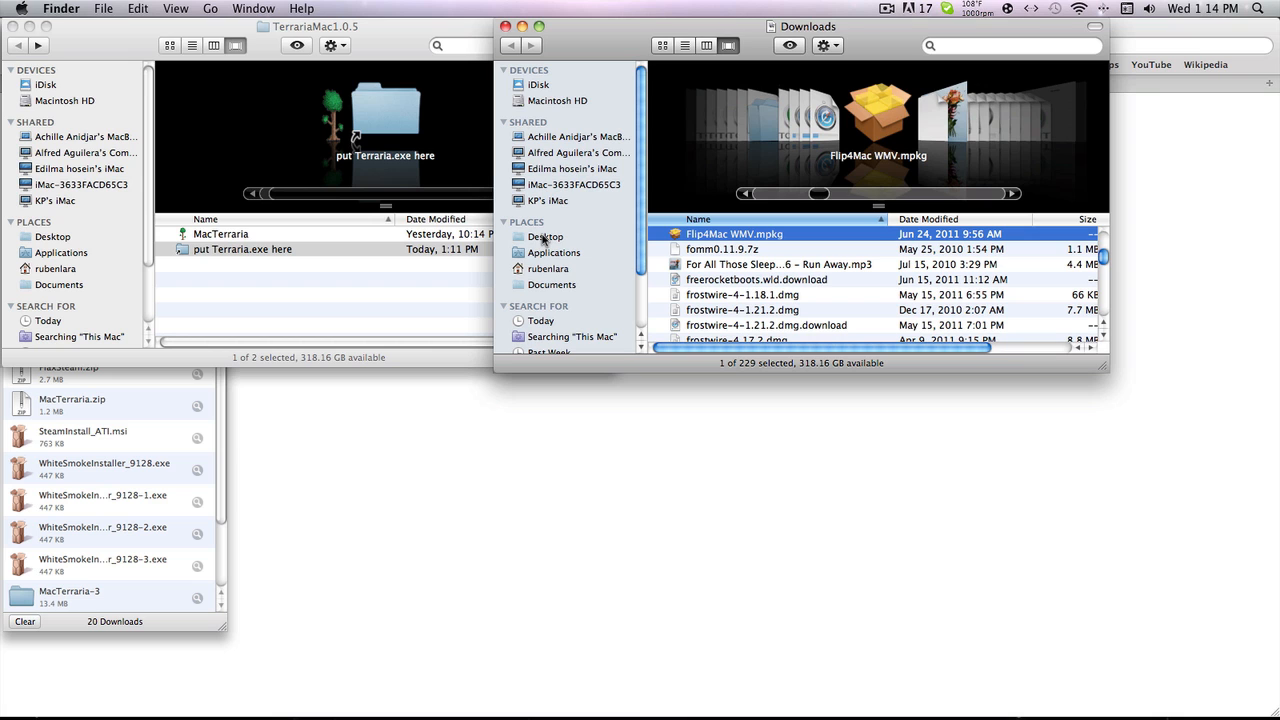
# - Reopen Flip4Mac WMV.mpkg from Downloads, dismiss the security prompt, and return to Safari
pyautogui.click(548, 268)
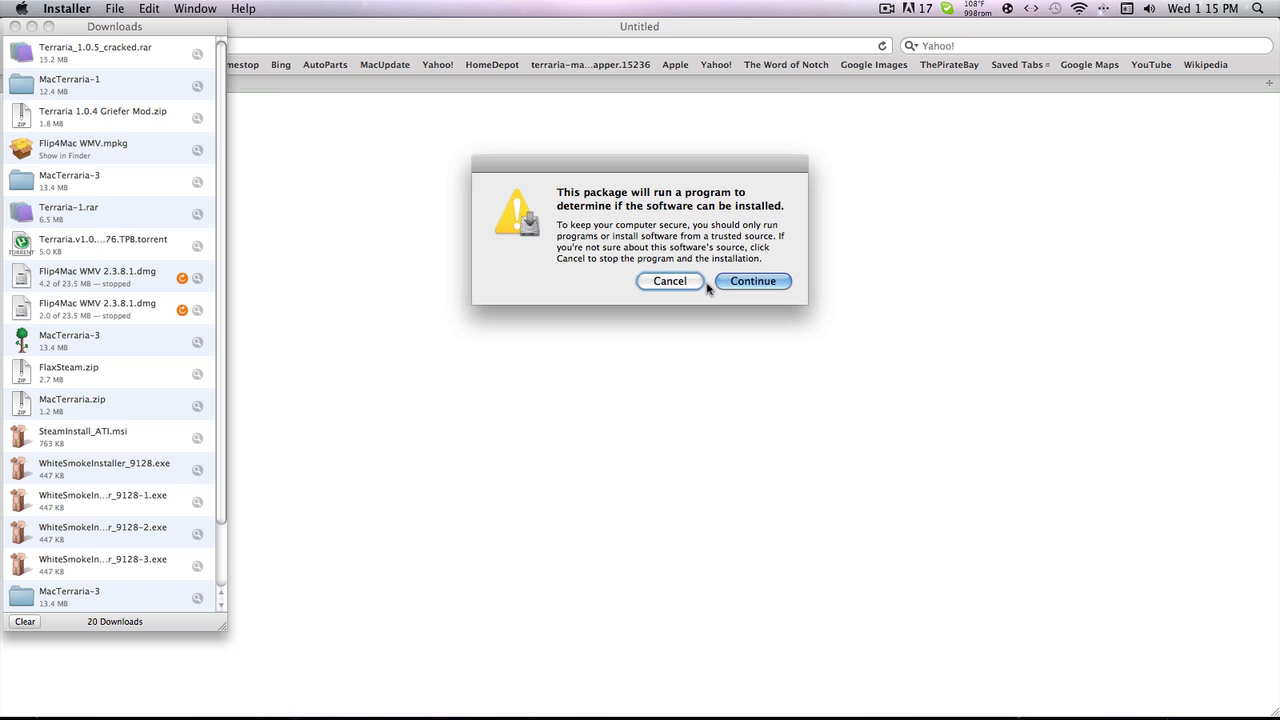
pyautogui.click(753, 280)
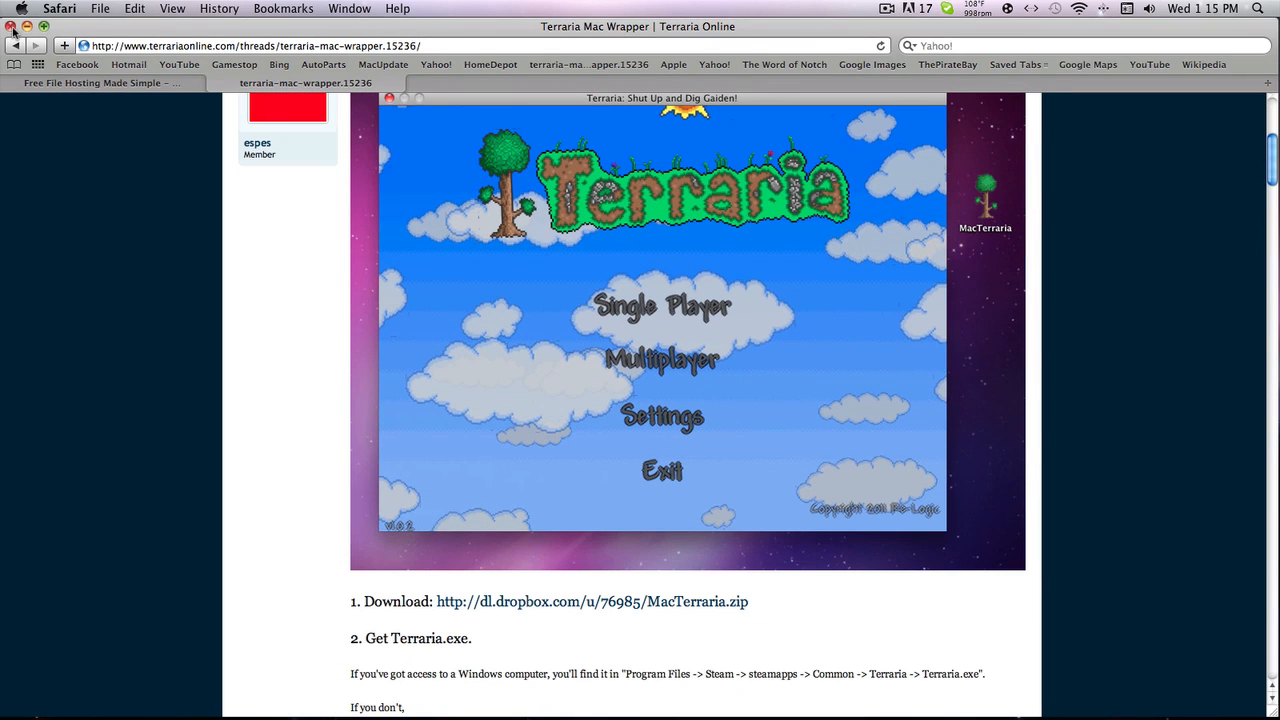
pyautogui.click(885, 8)
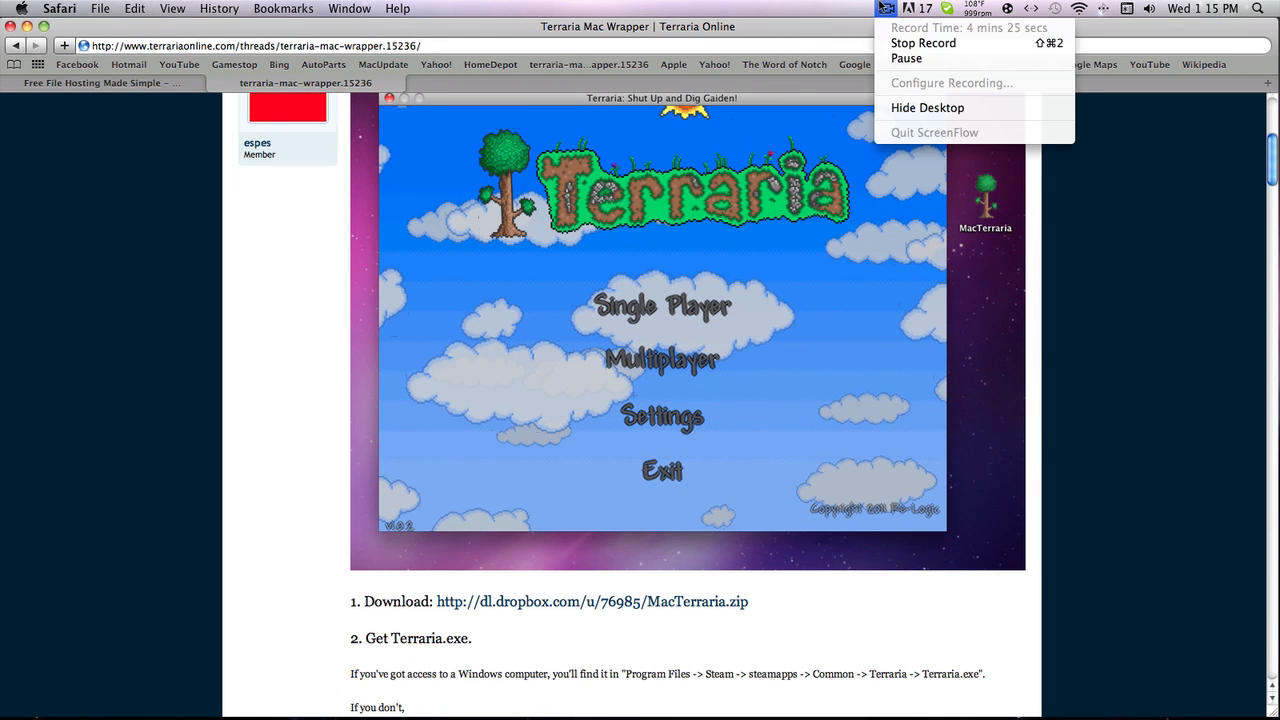